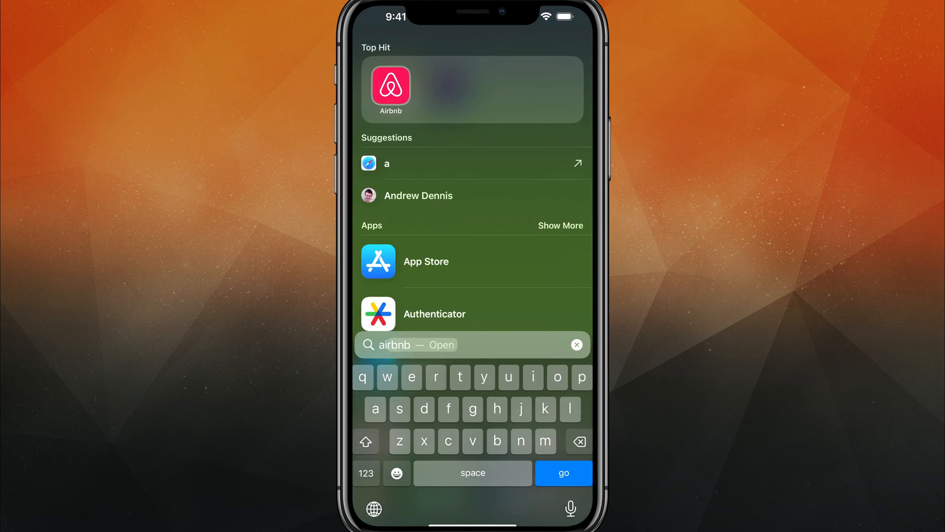
# Step: Close the Spotlight app search and its top hit to return to the home screen
pyautogui.write('i')
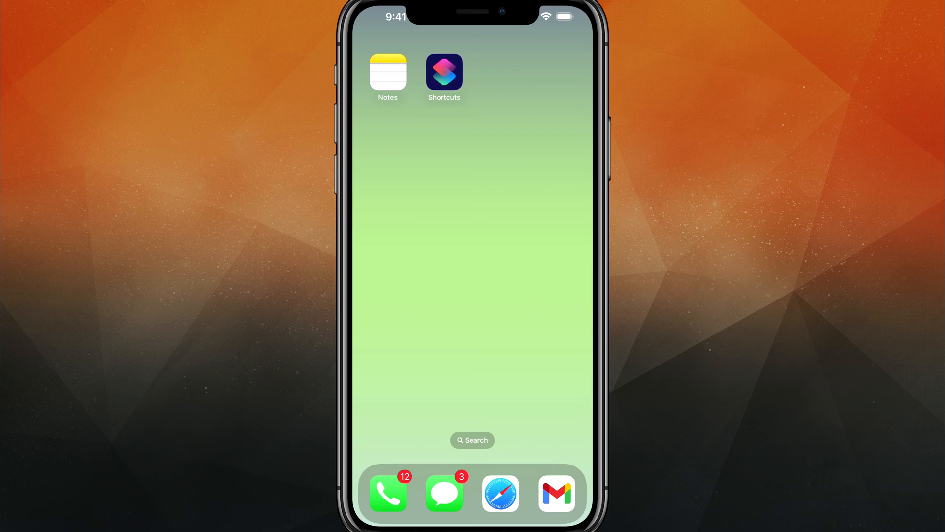
# Step: Search Spotlight for 'shortcuts' and launch Shortcuts from the top hit
pyautogui.click(472, 439)
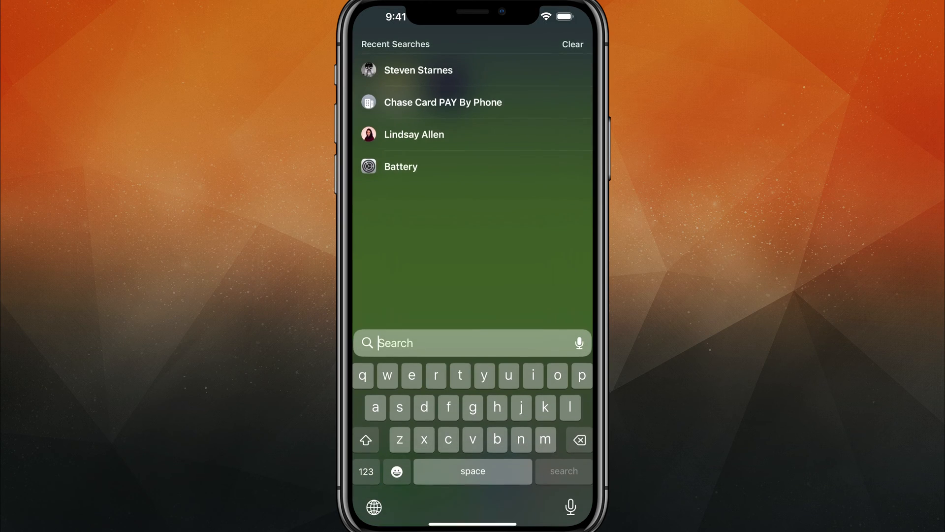
pyautogui.write('shortcuts')
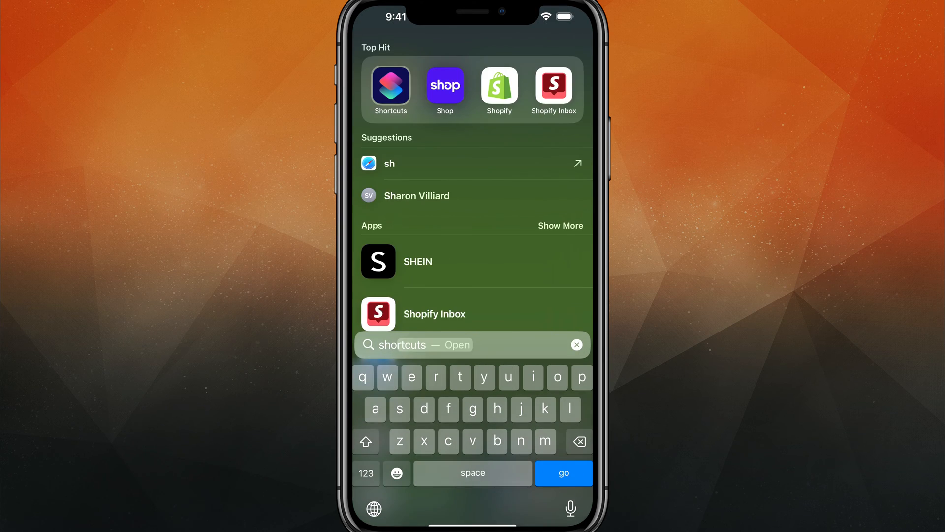
pyautogui.write('o')
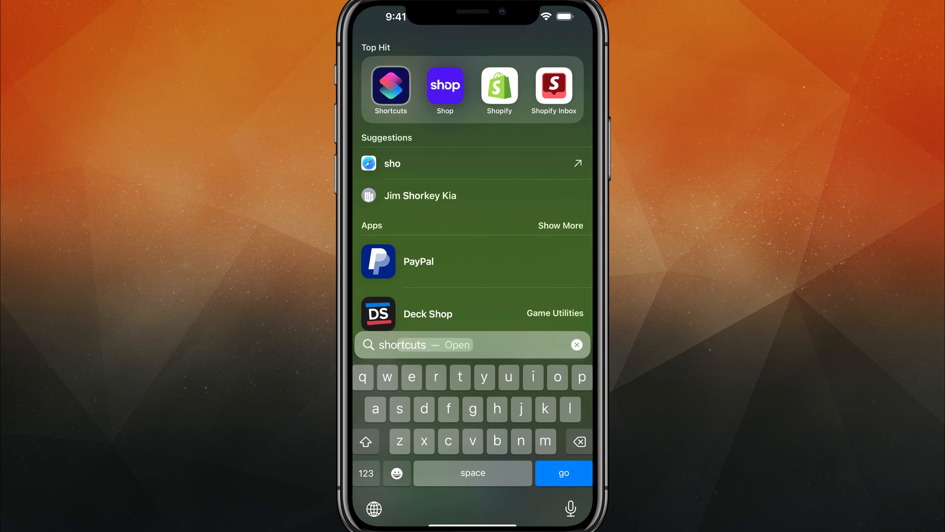
pyautogui.click(390, 91)
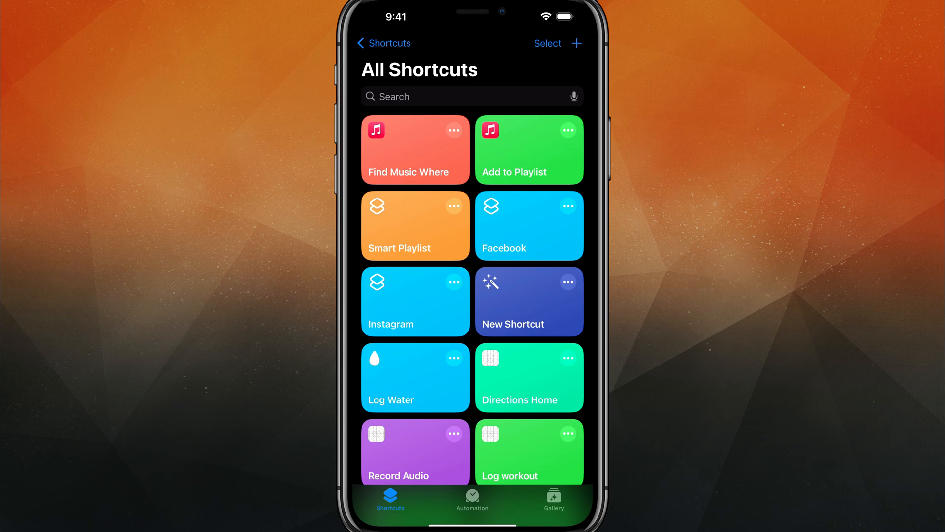
# Step: Create a new personal automation from the Automation tab using the App trigger
pyautogui.click(472, 500)
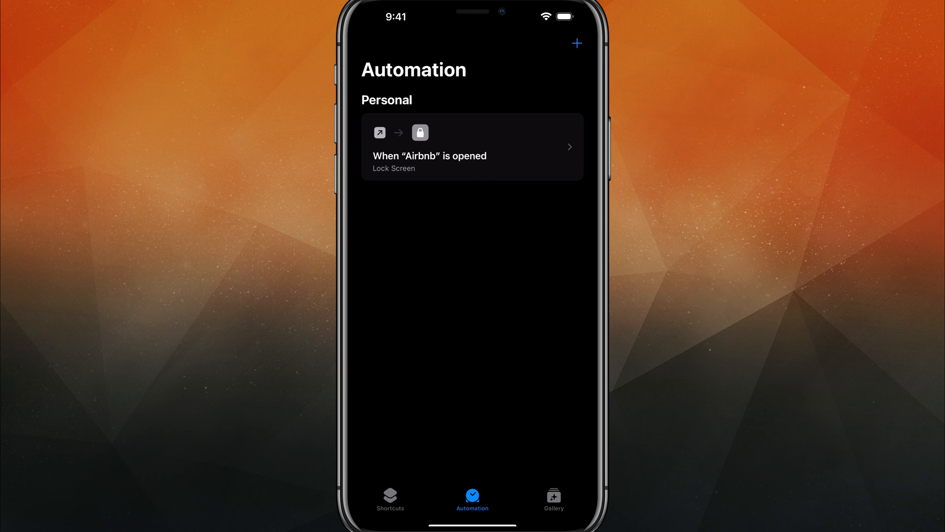
pyautogui.click(575, 43)
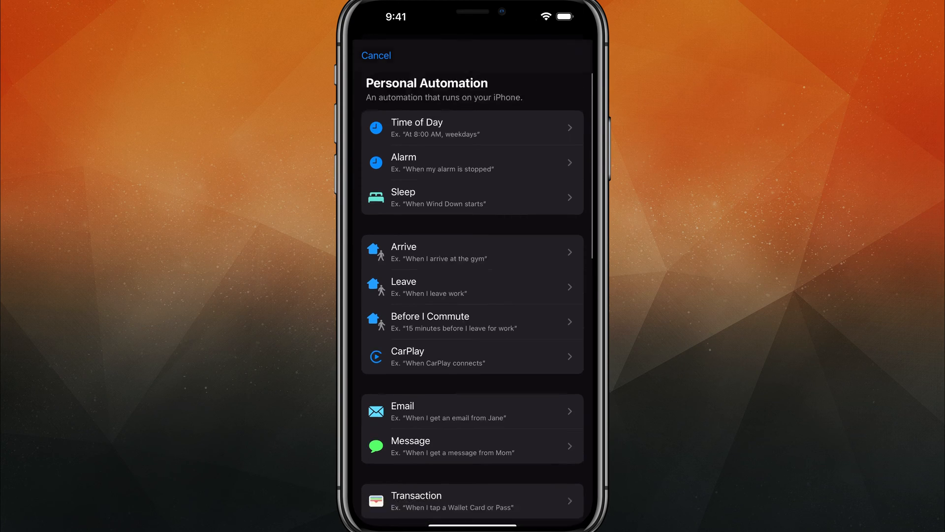
pyautogui.scroll(-3)
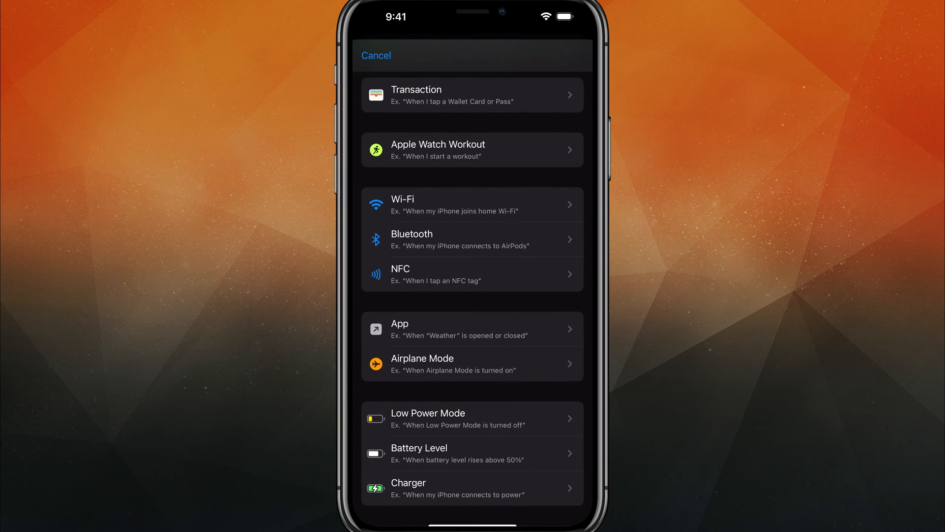
pyautogui.click(472, 328)
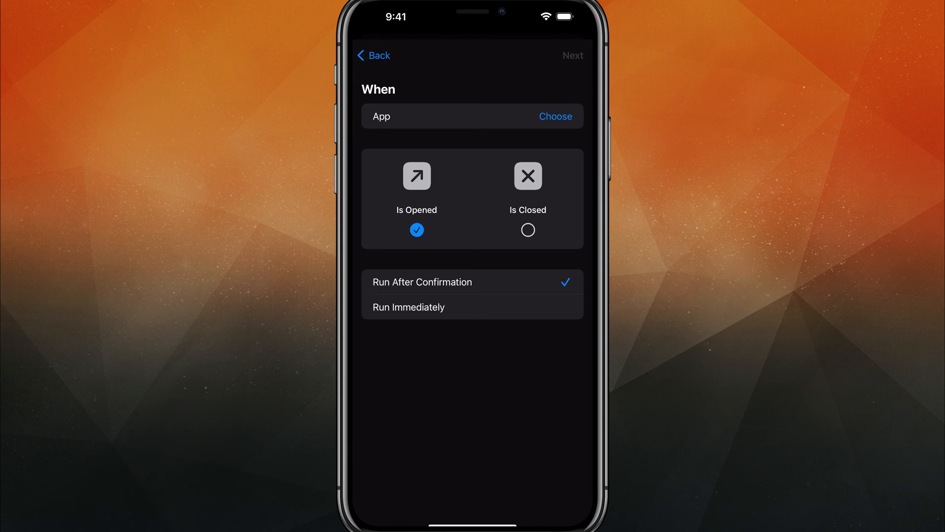
# Step: Set the App trigger to Run Immediately and bring up the app chooser
pyautogui.click(408, 307)
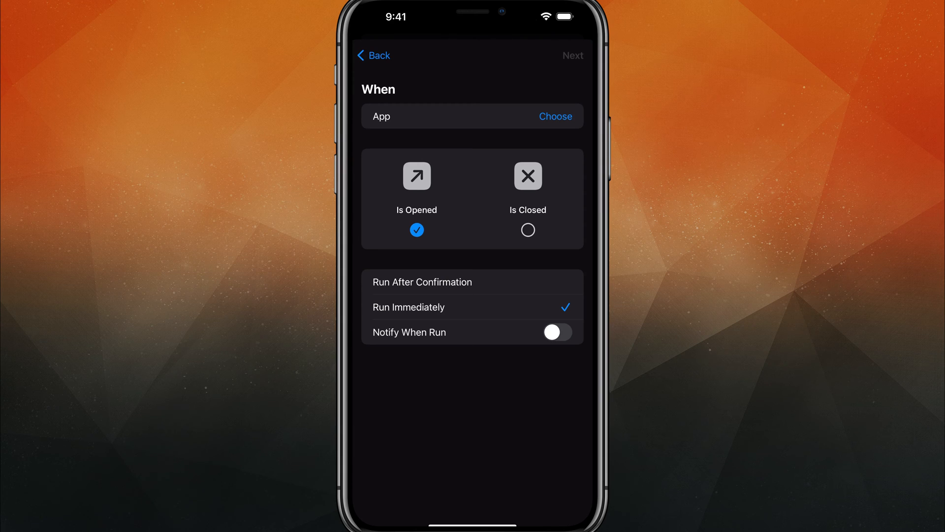
pyautogui.click(555, 115)
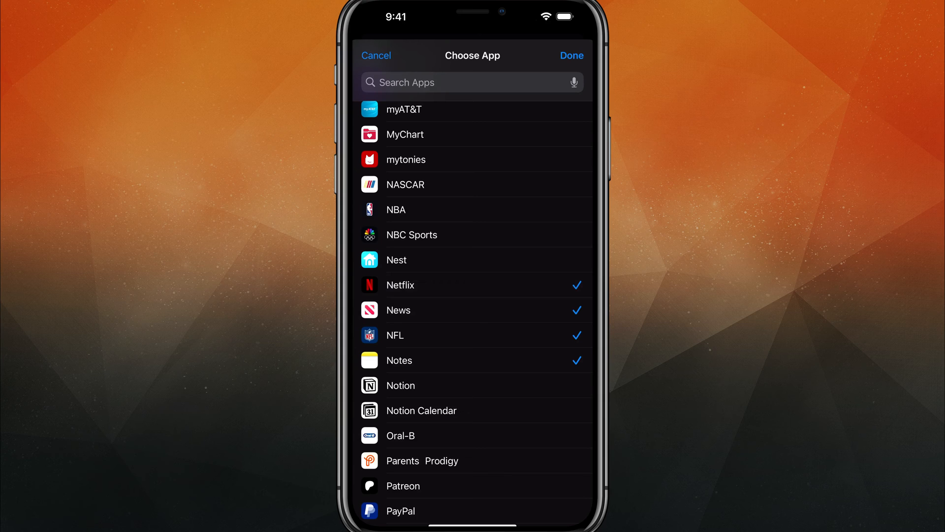
# Step: Untick Netflix, News and NFL, leaving Notes as the only trigger app
pyautogui.click(472, 310)
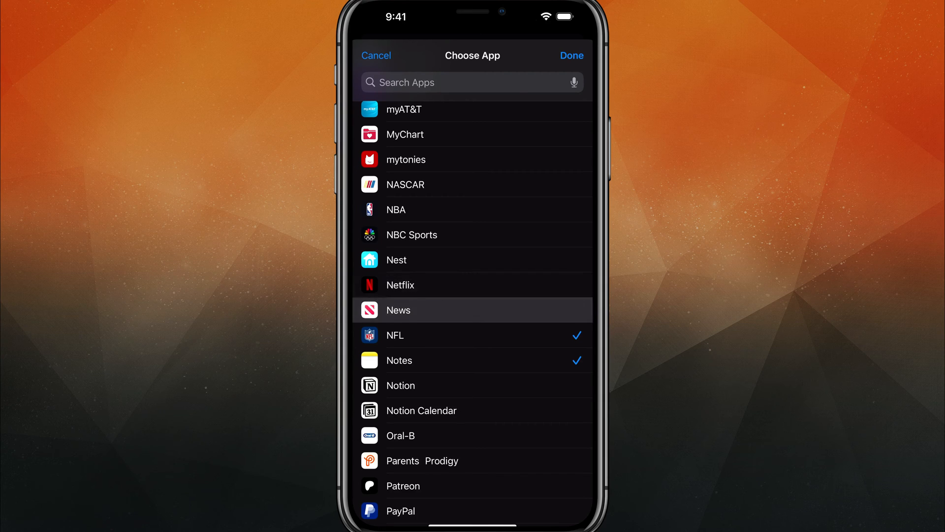
pyautogui.click(472, 335)
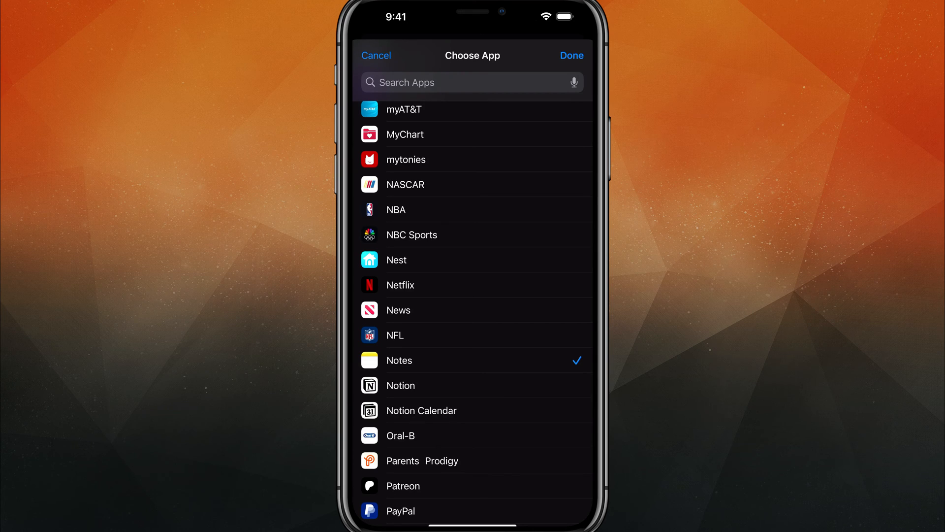
pyautogui.click(570, 56)
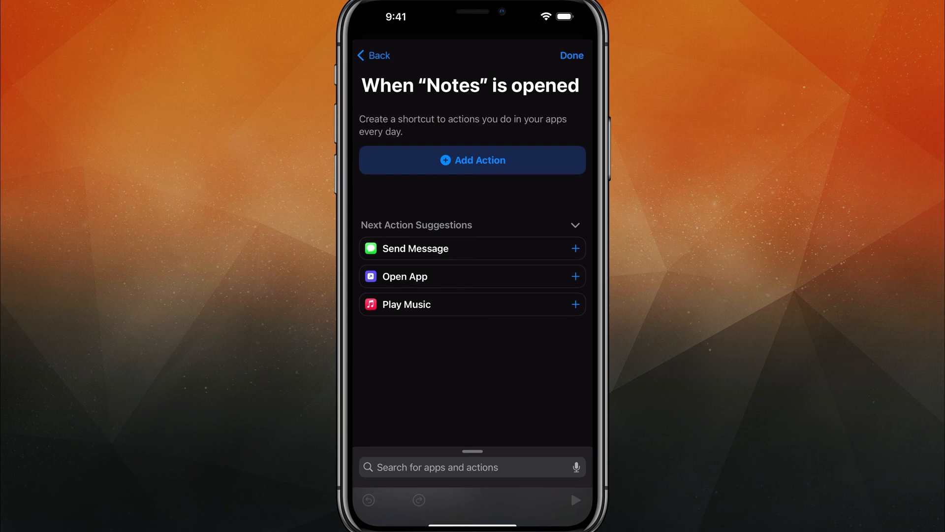
# Step: Search the action list for 'Lock' and add the Lock Screen action
pyautogui.click(472, 159)
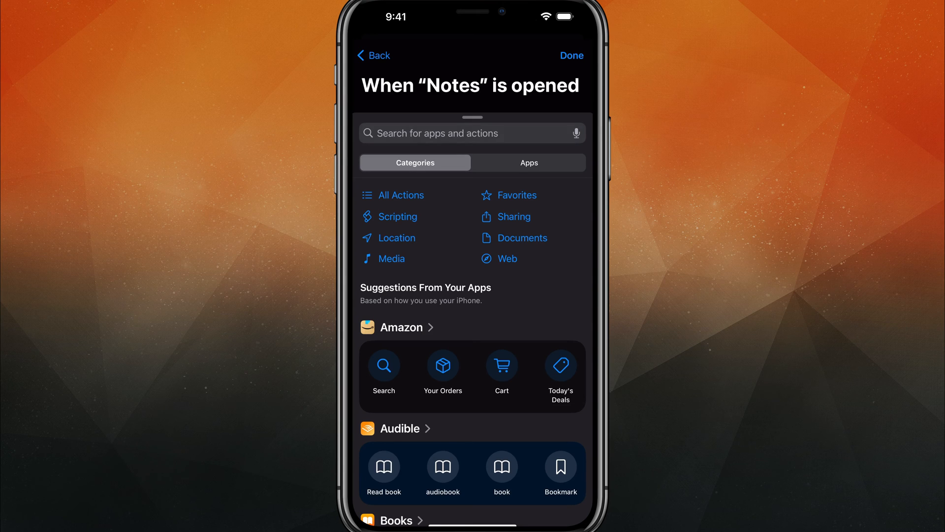
pyautogui.click(455, 133)
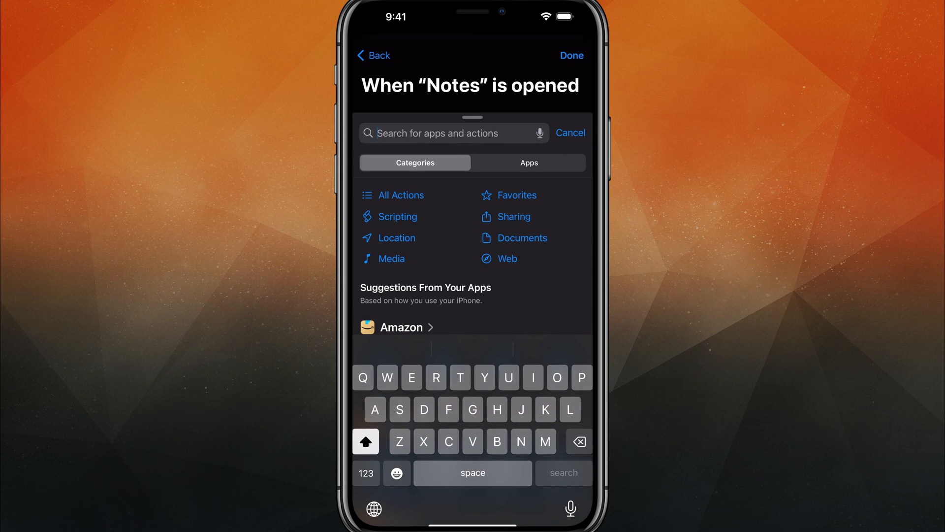
pyautogui.write('Loc')
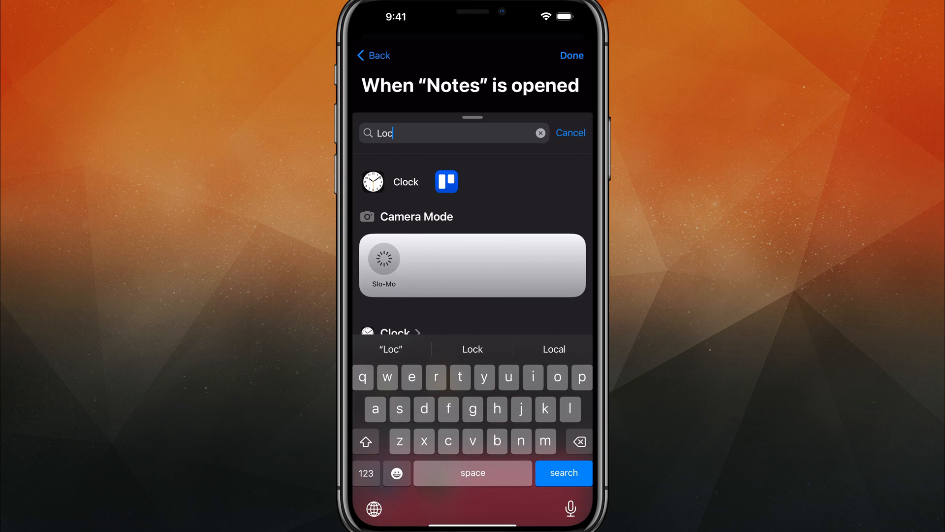
pyautogui.write('k')
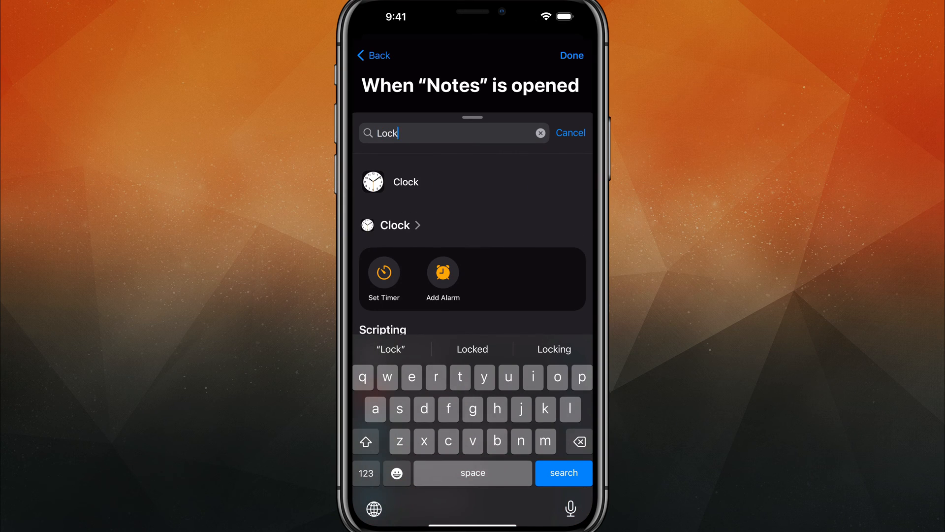
pyautogui.scroll(3)
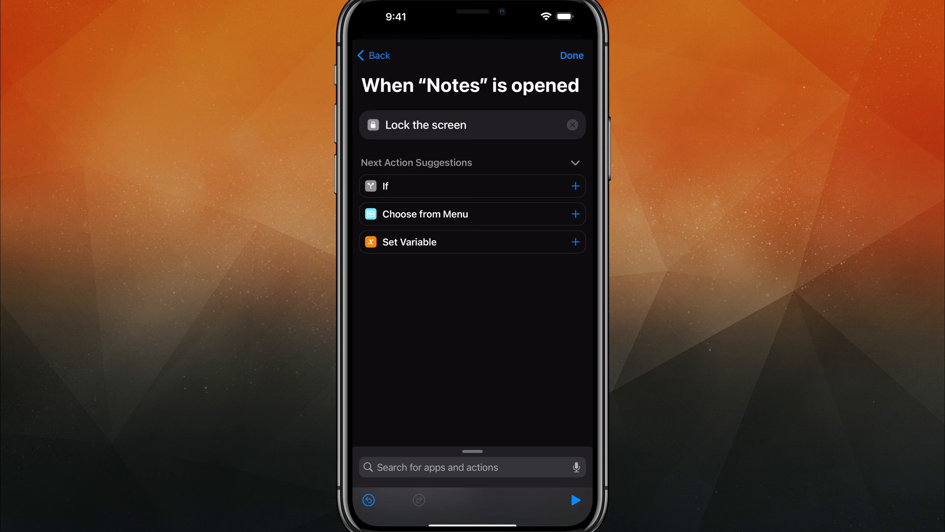
# Step: Save the Notes lock-screen automation and switch to Settings
pyautogui.click(570, 55)
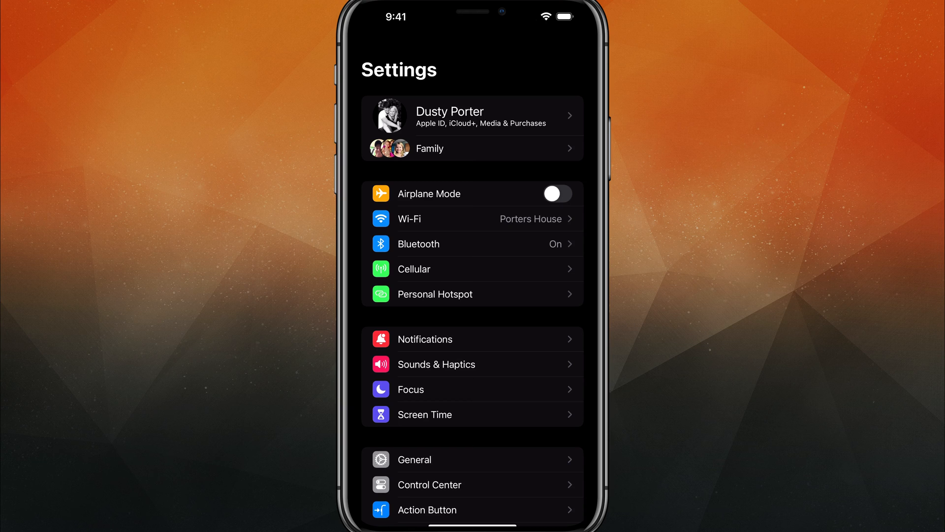
# Step: Go into Screen Time and open Content & Privacy Restrictions
pyautogui.scroll(-3)
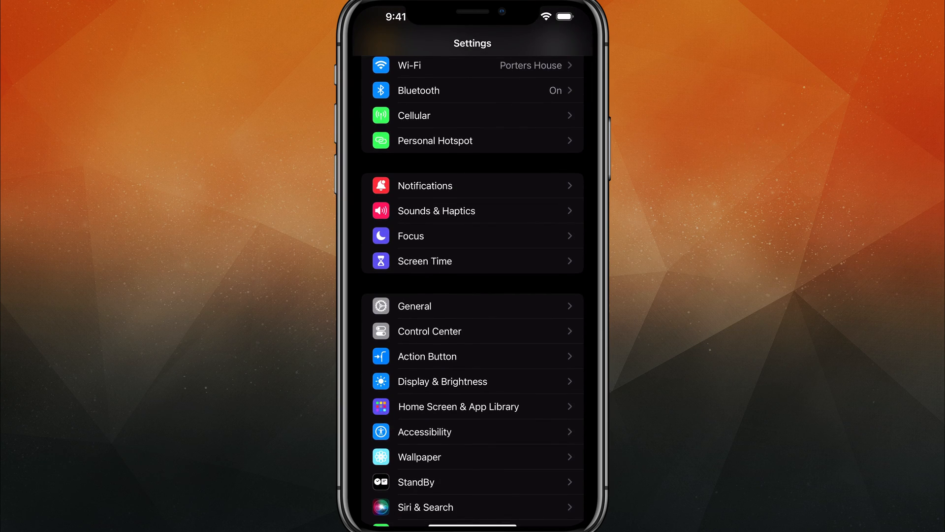
pyautogui.click(472, 261)
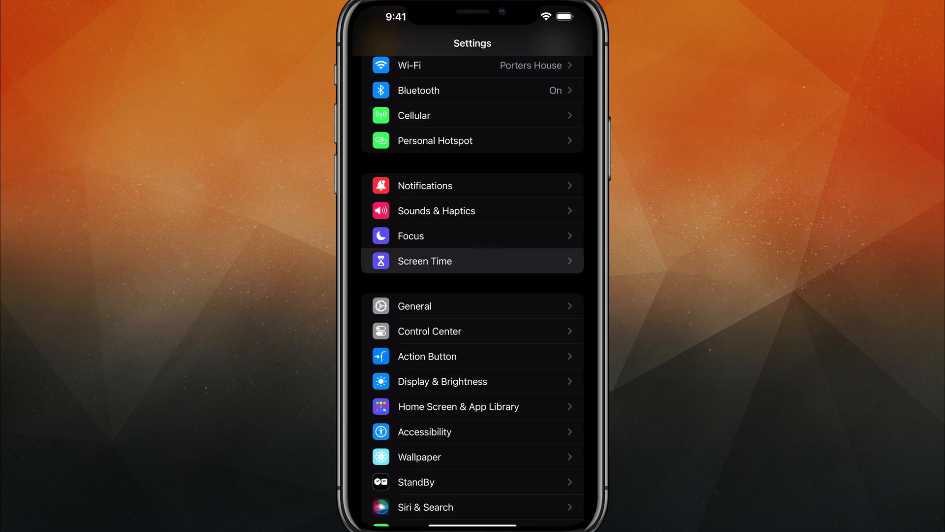
pyautogui.click(473, 261)
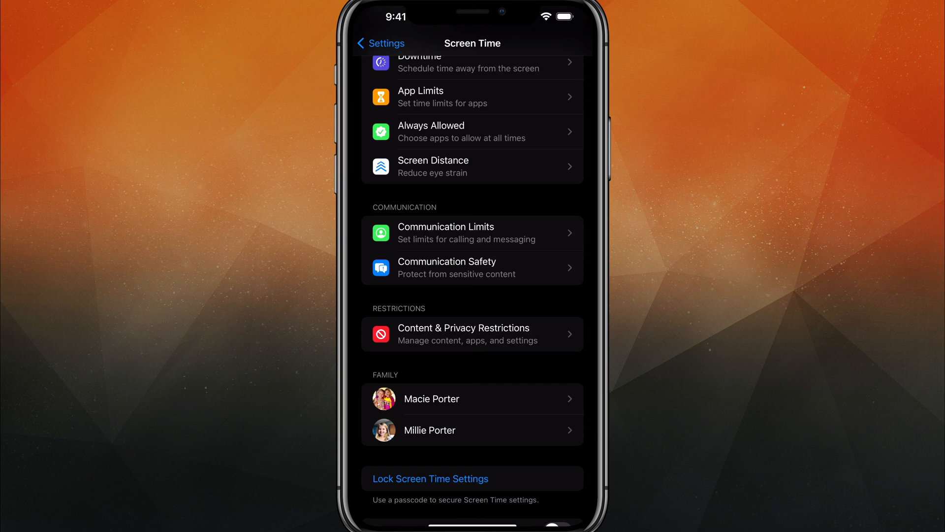
pyautogui.click(472, 334)
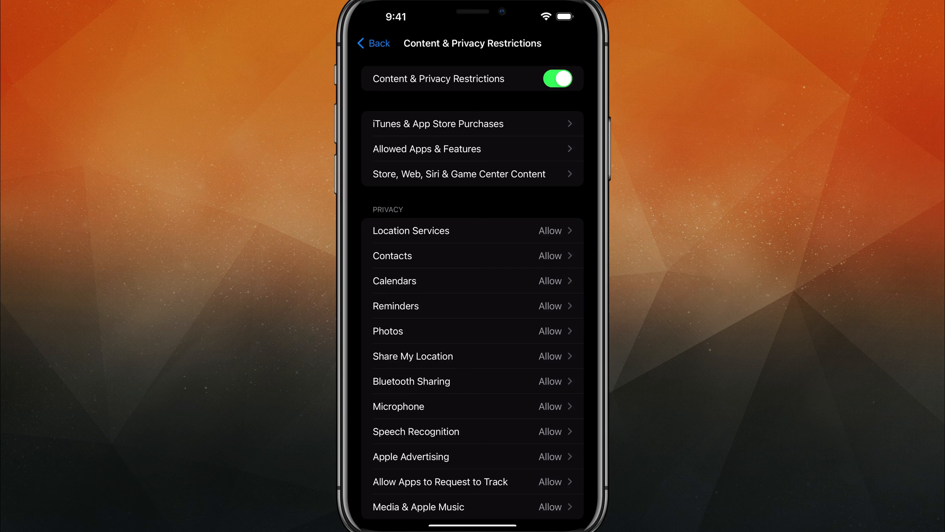
# Step: Toggle iTunes Store off and on in Allowed Apps & Features, then open iTunes & App Store Purchases
pyautogui.click(426, 148)
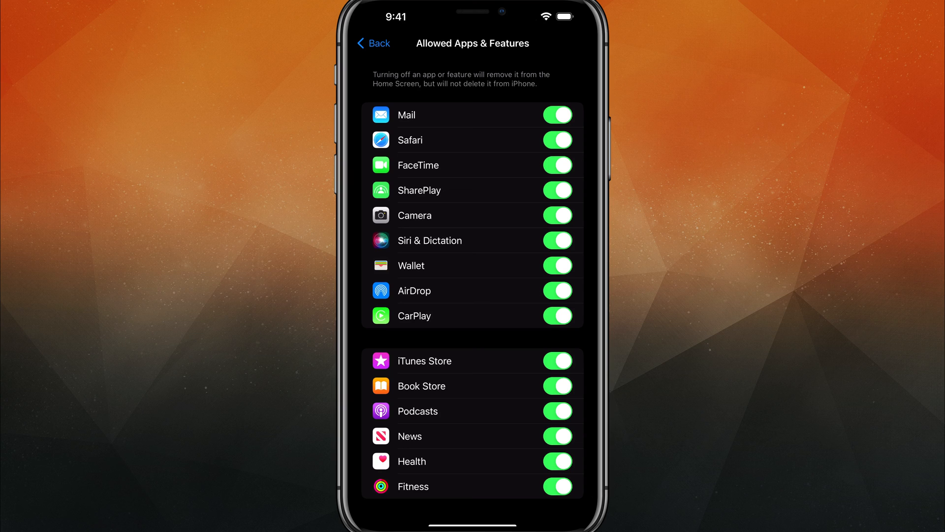
pyautogui.scroll(3)
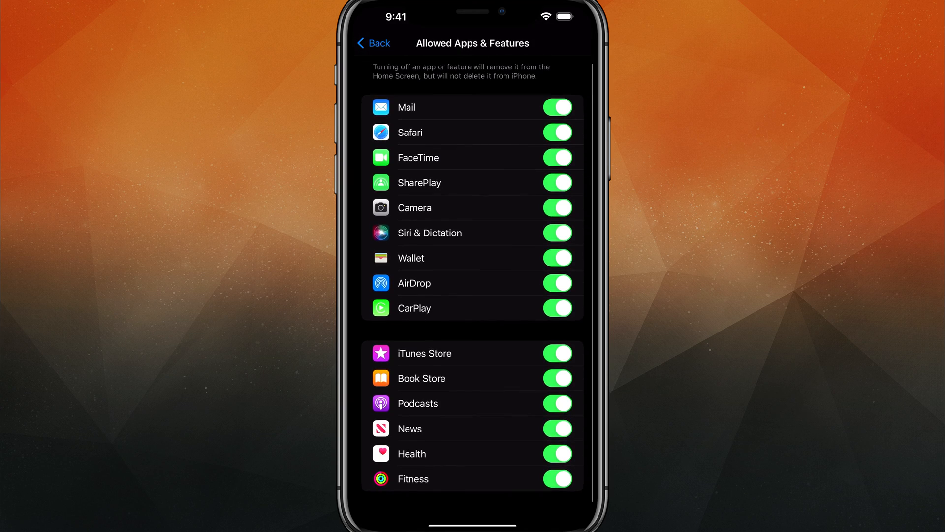
pyautogui.click(557, 353)
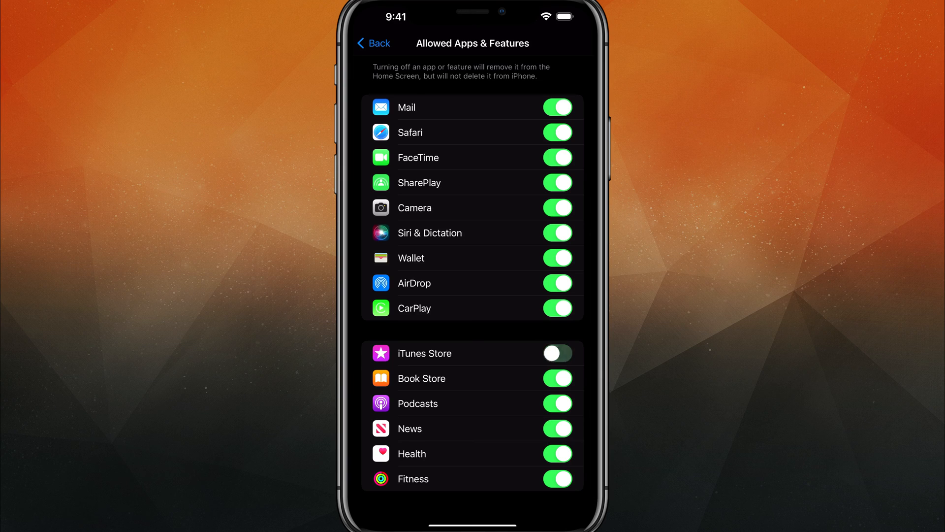
pyautogui.click(556, 352)
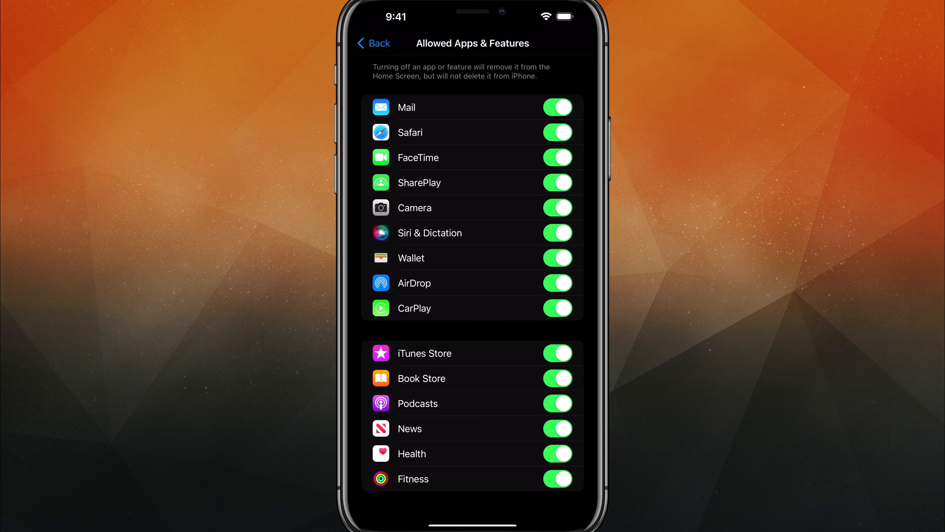
pyautogui.click(372, 43)
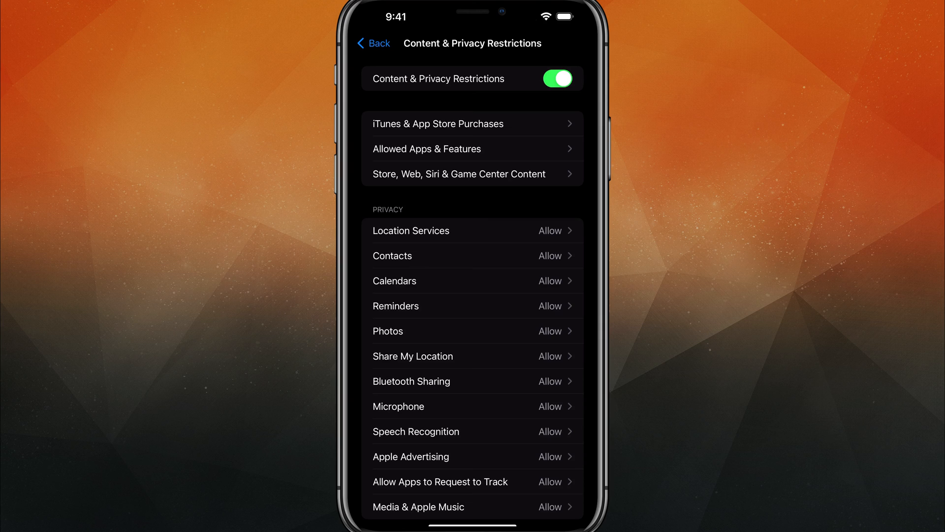
pyautogui.click(437, 123)
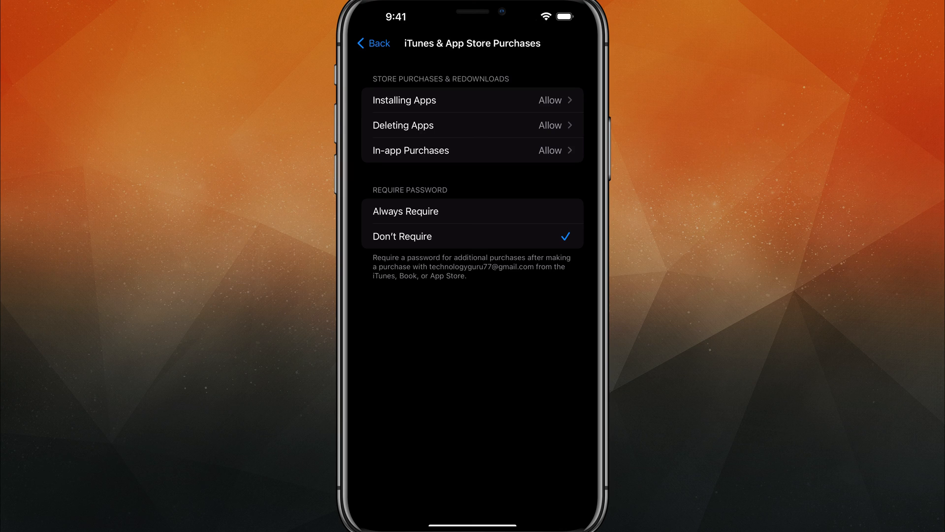
# Step: Return to the restrictions overview and open Store, Web, Siri & Game Center Content
pyautogui.click(373, 43)
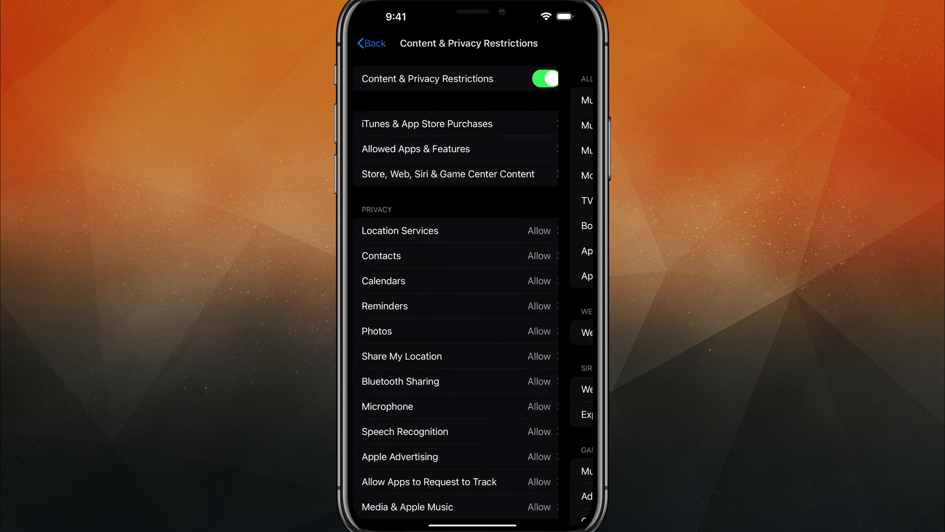
pyautogui.click(448, 174)
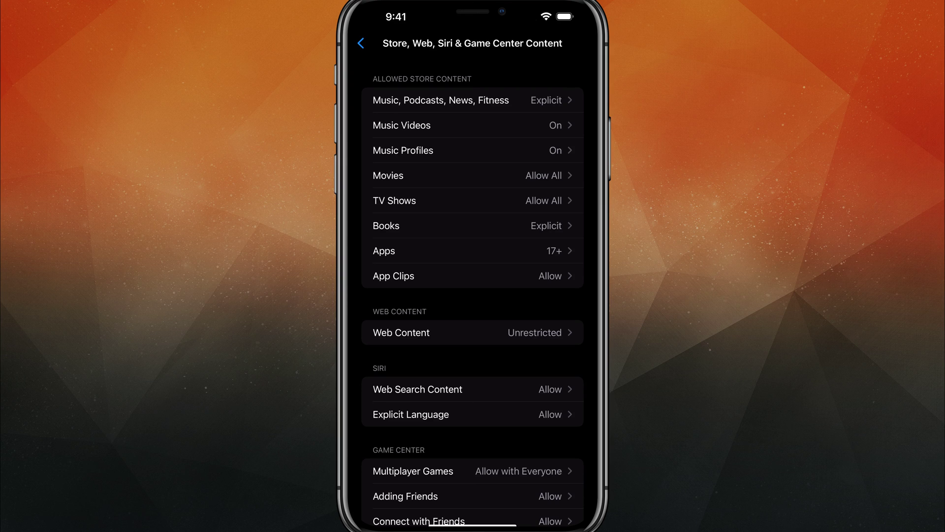
# Step: Review the Apps age rating options, leave 17+ selected, and back out to the restrictions overview
pyautogui.click(472, 250)
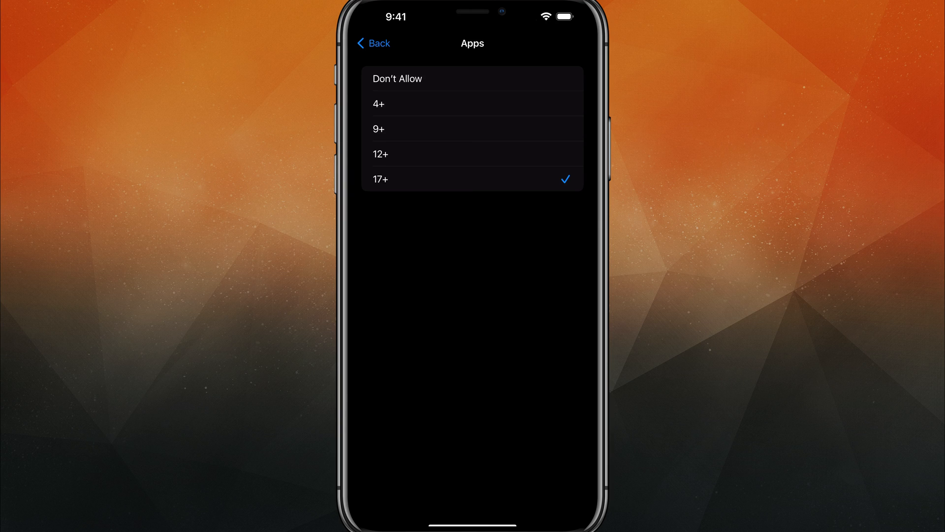
pyautogui.click(373, 43)
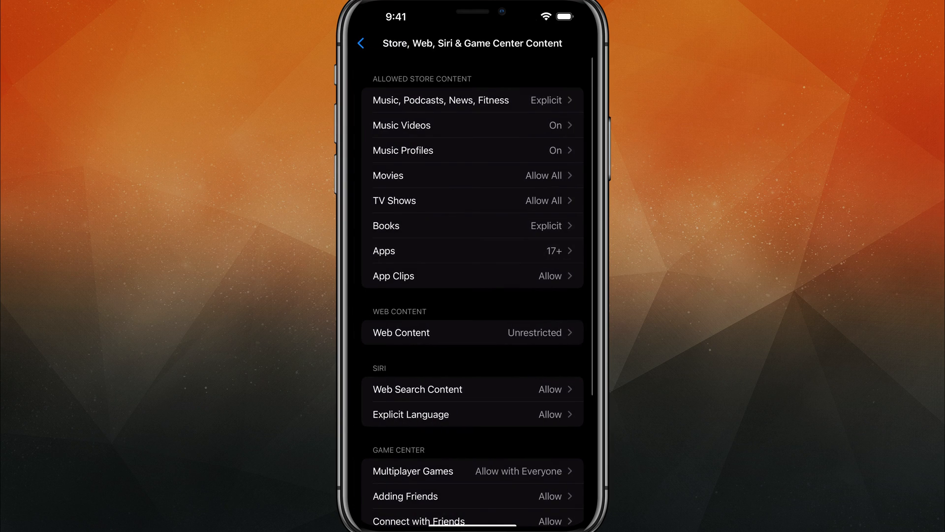
pyautogui.click(362, 43)
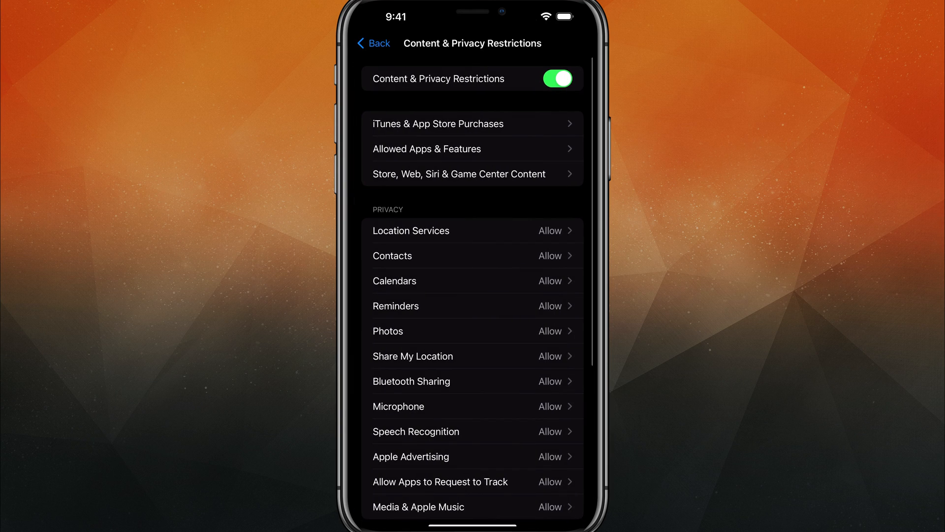